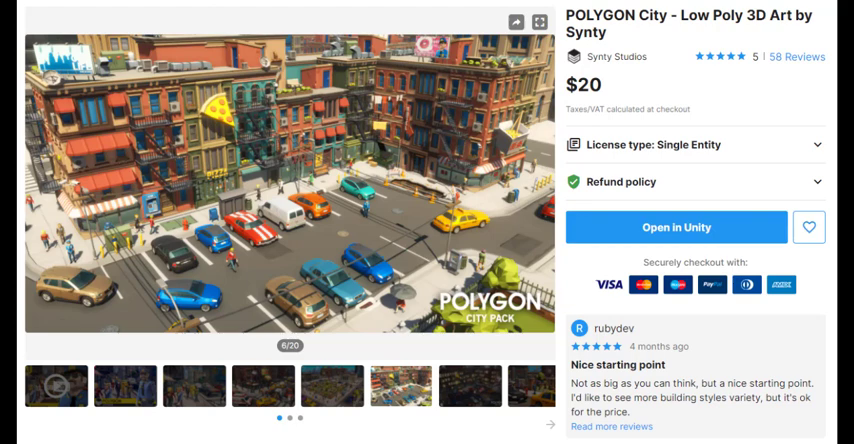
Step: Browse into Assets > NPCPopulator and view the SampleScene folder with Materials and Robot Kyle
click(686, 228)
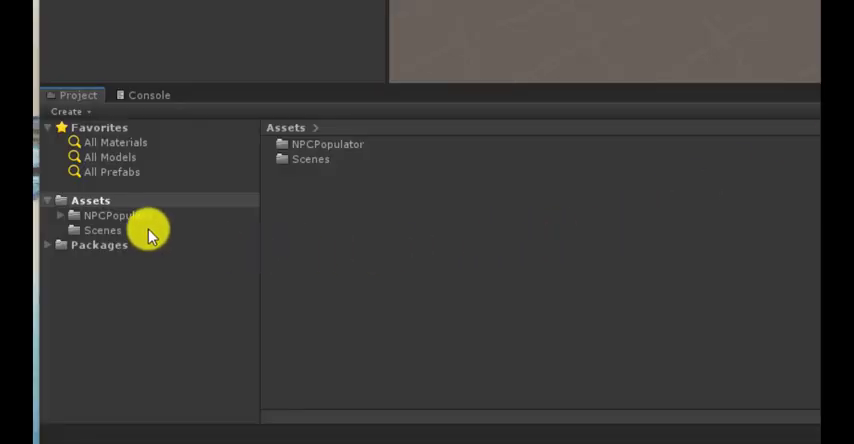
click(110, 216)
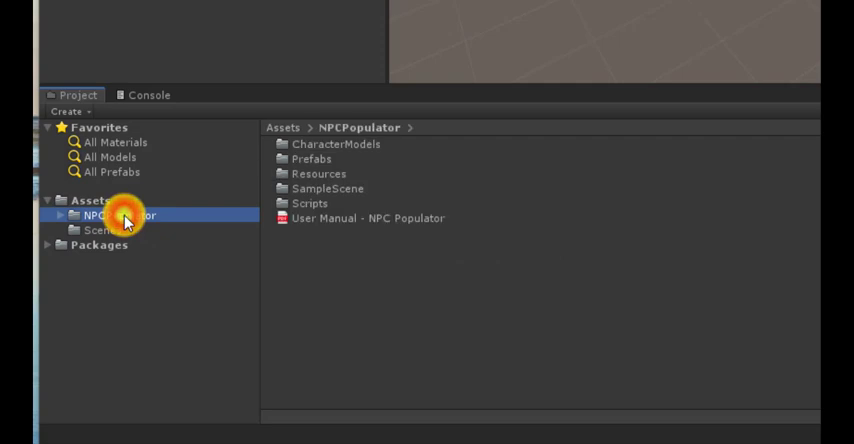
mouse_move(210, 208)
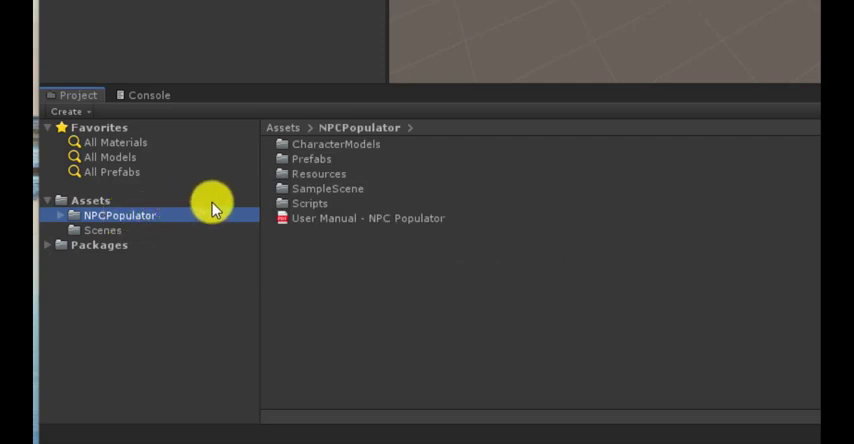
double_click(326, 188)
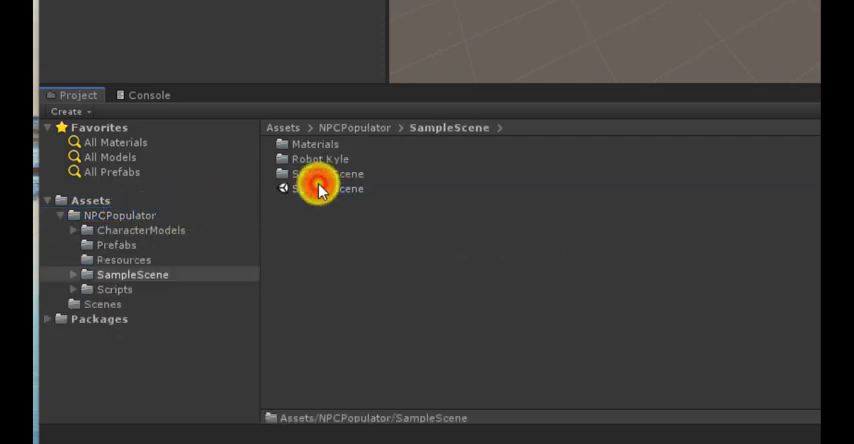
click(322, 188)
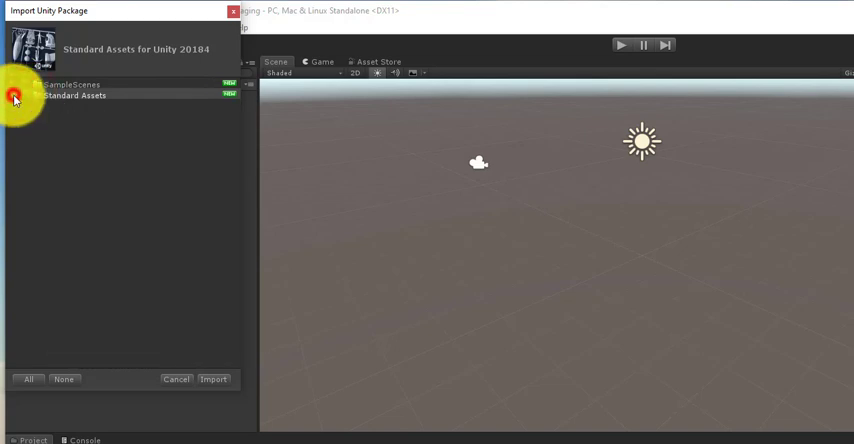
Step: Expand Standard Assets > Characters in the import list, showing RollerBall and ThirdPersonCharacter
click(16, 96)
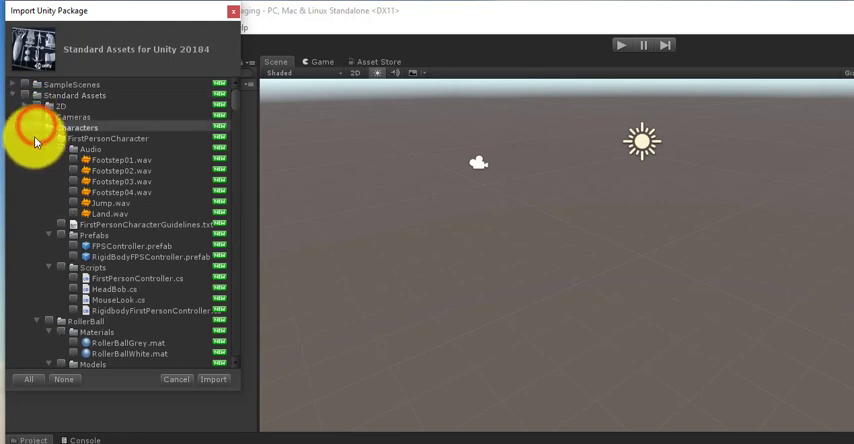
click(48, 138)
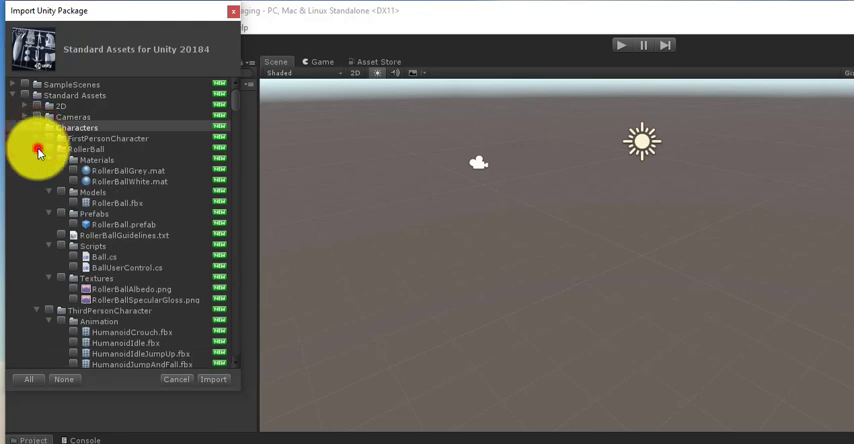
click(48, 150)
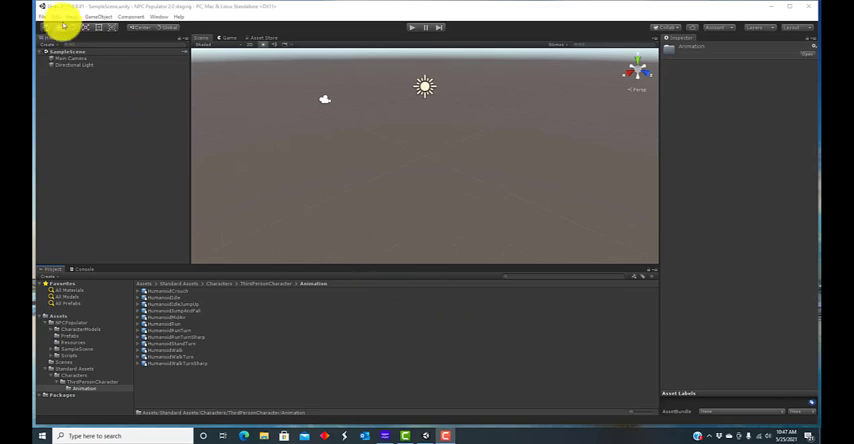
Step: Load the NPCPopulator SampleScene via Open Scene, showing cyan blocks on flat ground
click(44, 18)
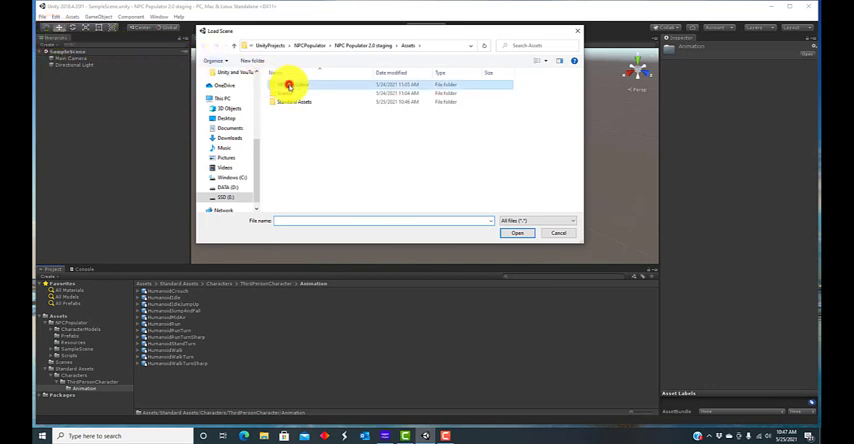
double_click(296, 78)
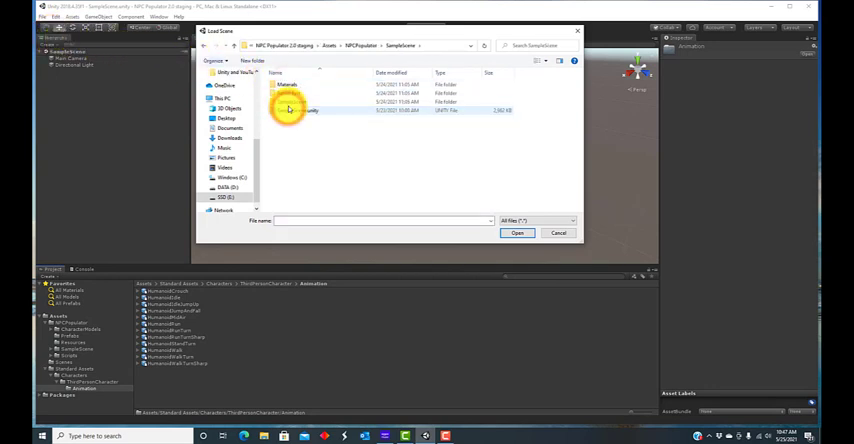
click(516, 232)
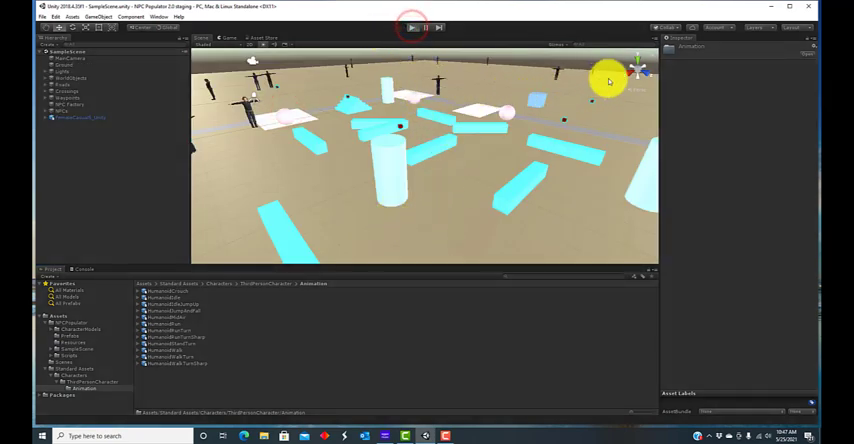
Step: Run the sample scene in Play mode with humanoid NPCs roaming among the obstacles
click(406, 30)
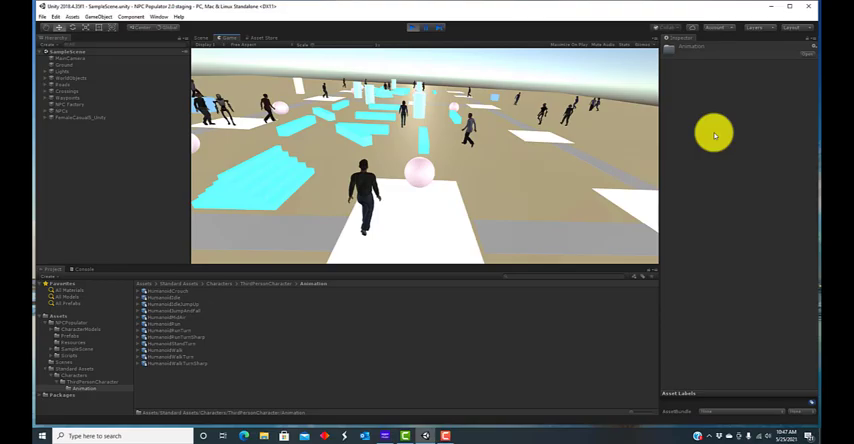
click(268, 36)
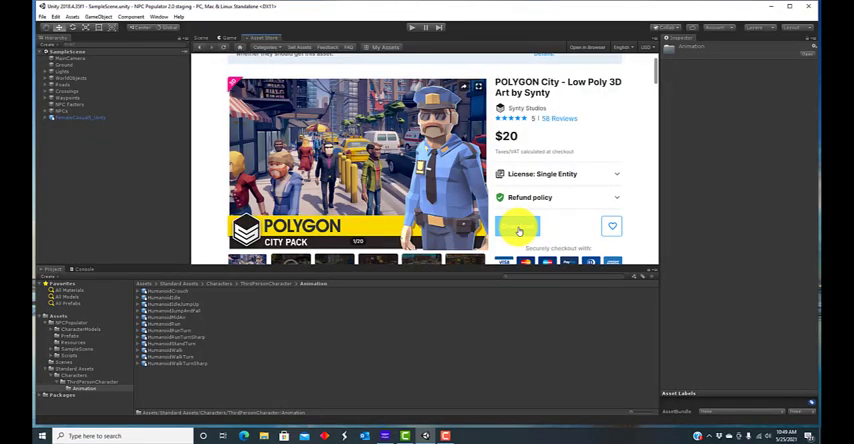
Step: View the POLYGON City Low Poly pack by Synty at $20 in the Asset Store
click(542, 228)
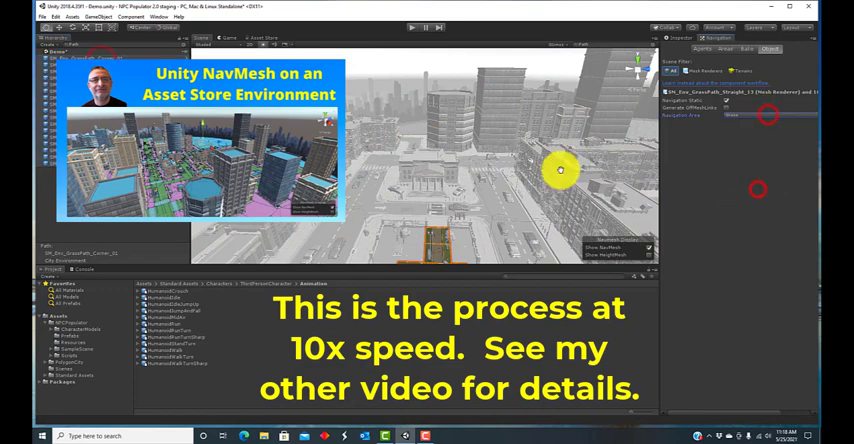
Step: Place the POLYGON City environment of buildings and streets in the Demo scene
click(748, 116)
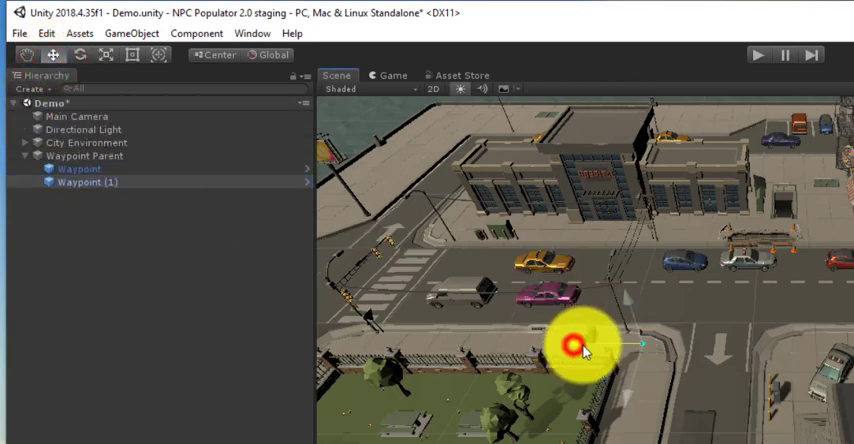
Step: Duplicate a Waypoint under Waypoint Parent to add another street waypoint
click(88, 184)
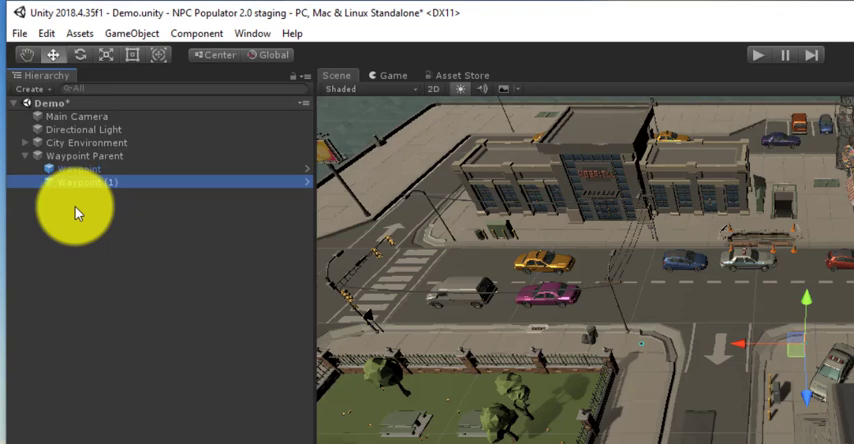
right_click(78, 184)
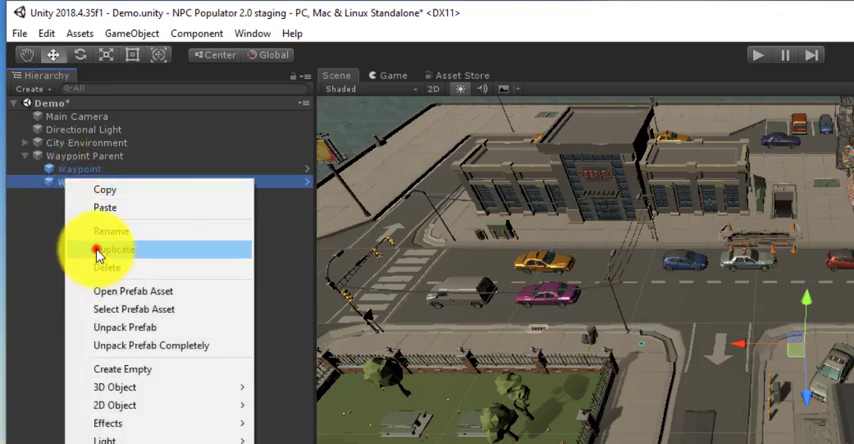
click(118, 250)
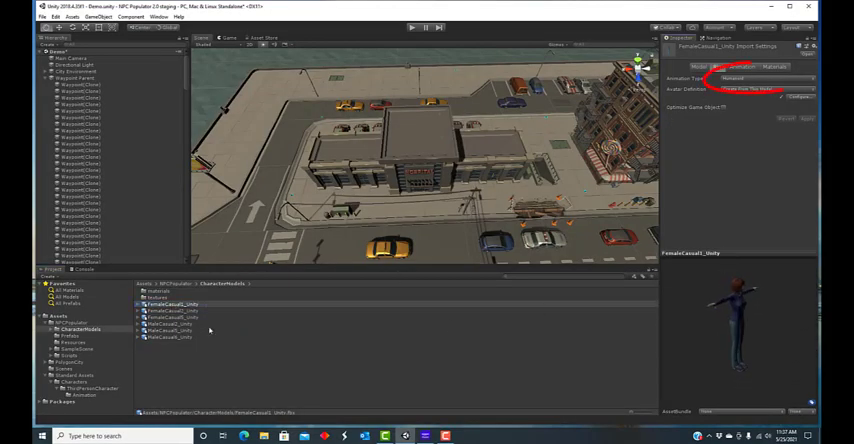
Step: Review the human Character Models prefabs in the Project window
click(176, 316)
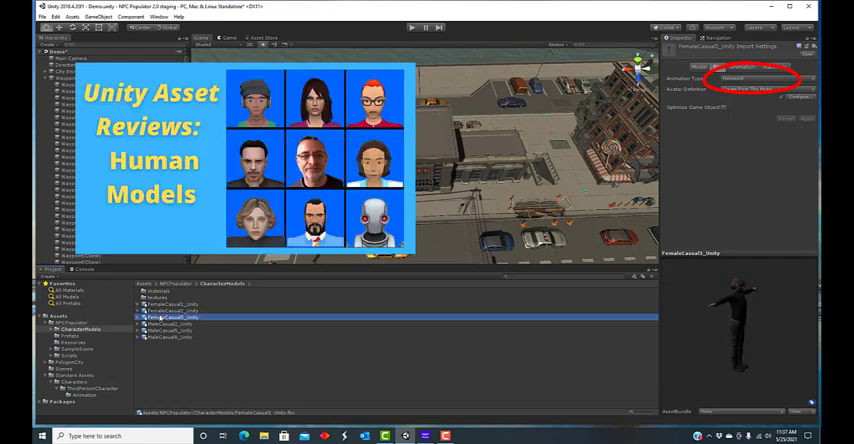
click(170, 324)
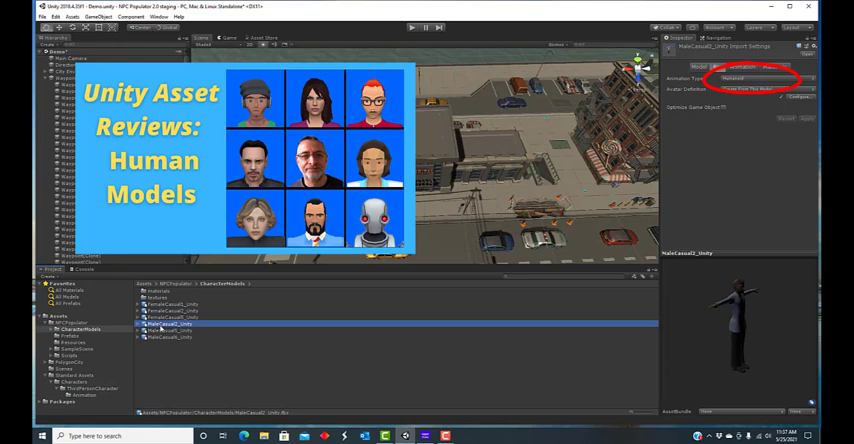
click(170, 332)
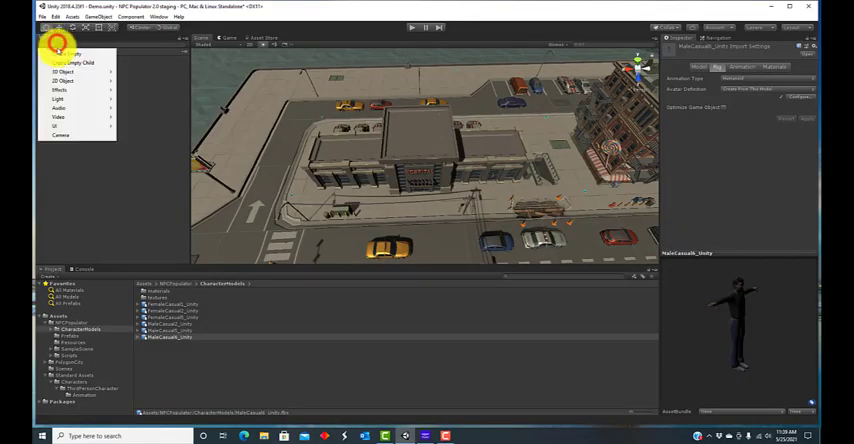
Step: Create an empty NPC Factory object in the scene hierarchy
click(56, 56)
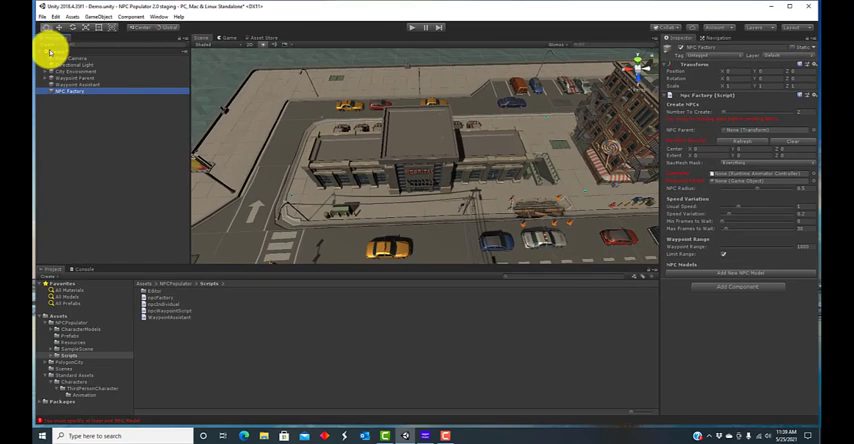
Step: Reset the NPC Factory object's transform and attach the NPC Factory script component
click(48, 48)
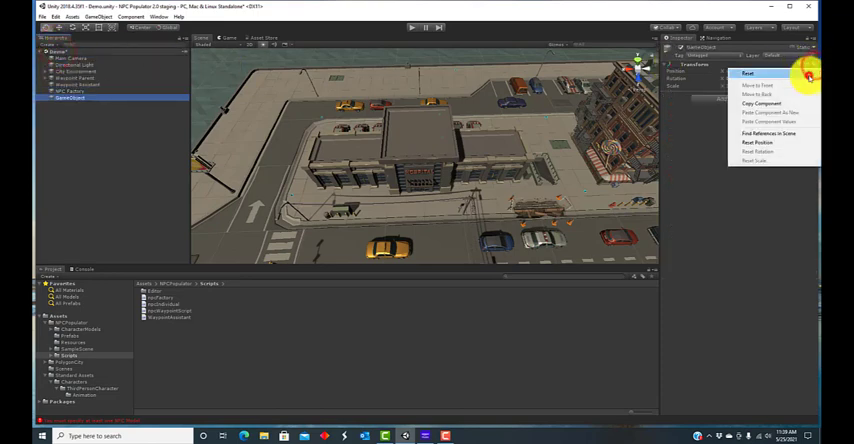
click(750, 72)
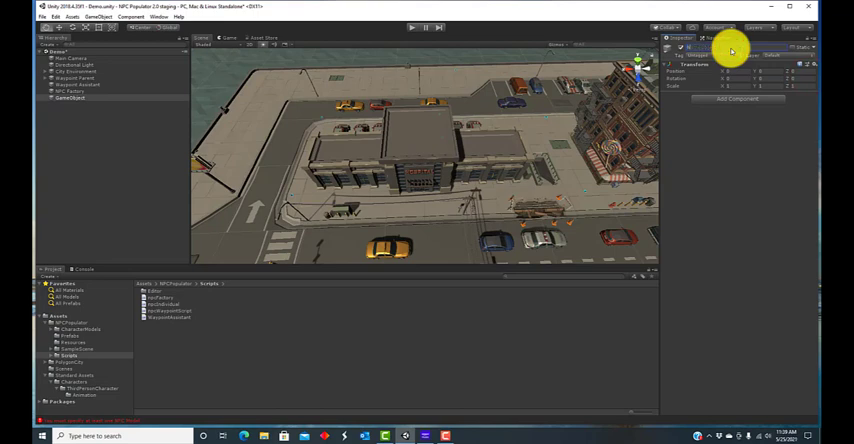
click(60, 100)
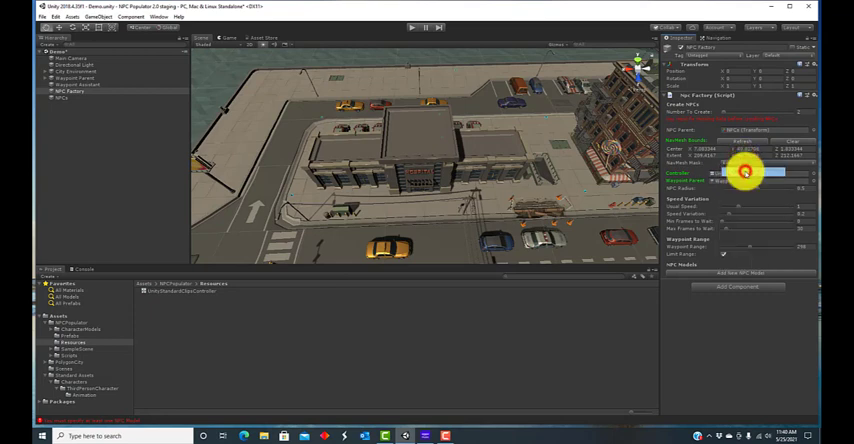
Step: Switch the NPC Factory's NavMesh area mask to a different navigation area
click(744, 176)
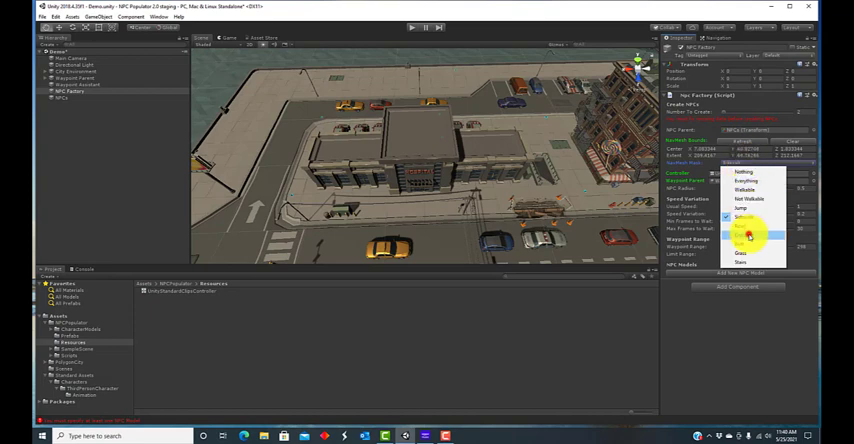
click(752, 230)
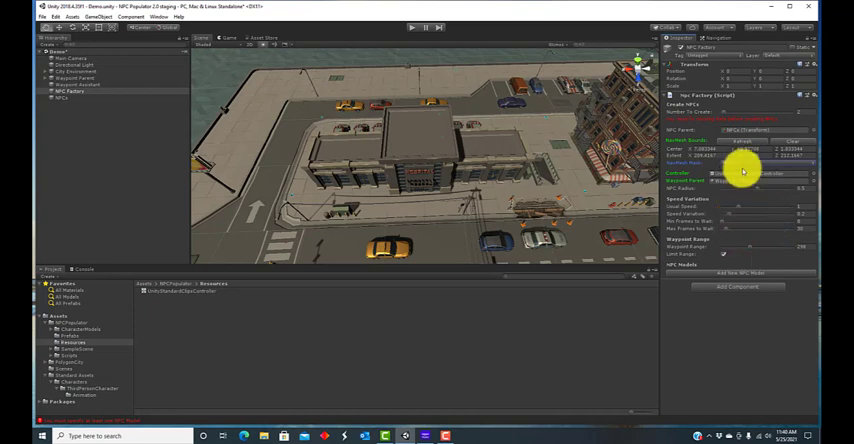
click(760, 176)
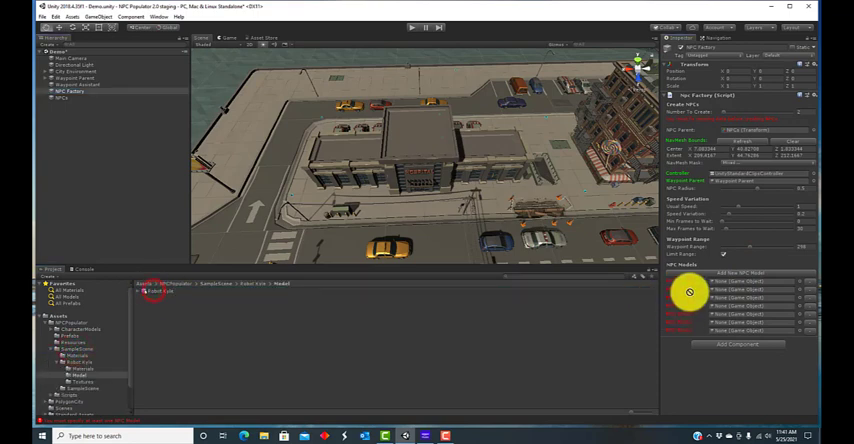
Step: Add RobotKyle and the female and male casual prefabs to the NPC Models list
click(80, 328)
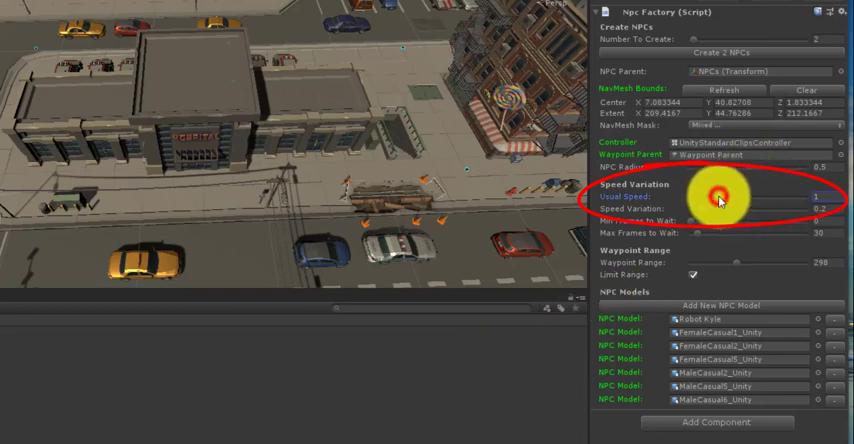
Step: Adjust the NPC Factory's Speed Variation and Waypoint Range sliders to new values
drag(710, 198, 744, 200)
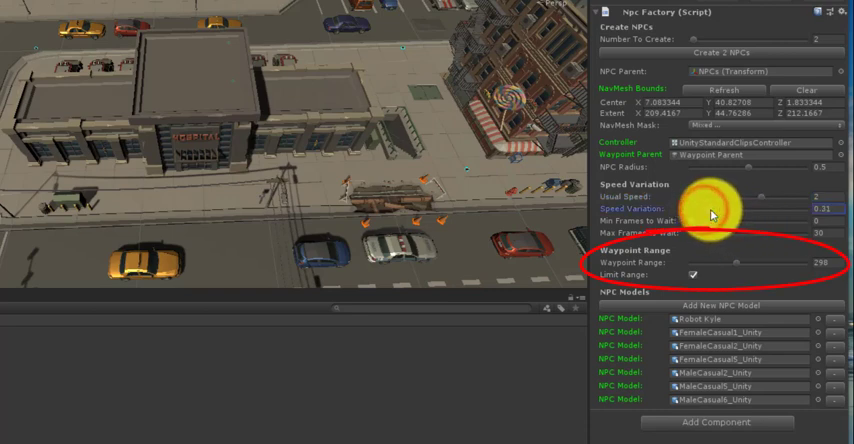
drag(710, 208, 720, 208)
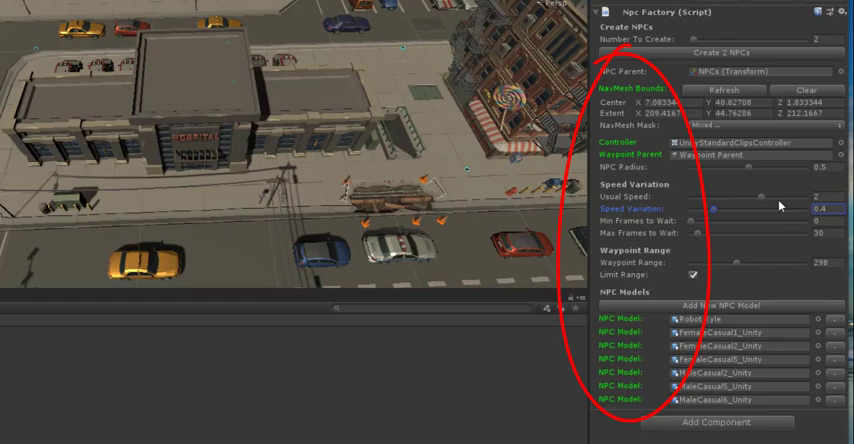
click(688, 42)
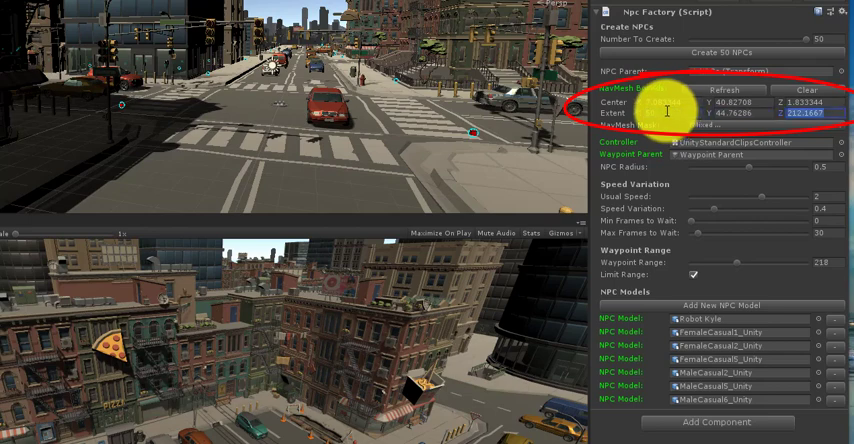
Step: Set a NavMesh Bounds field to 50 and refresh the bounds for the city area
text(50)
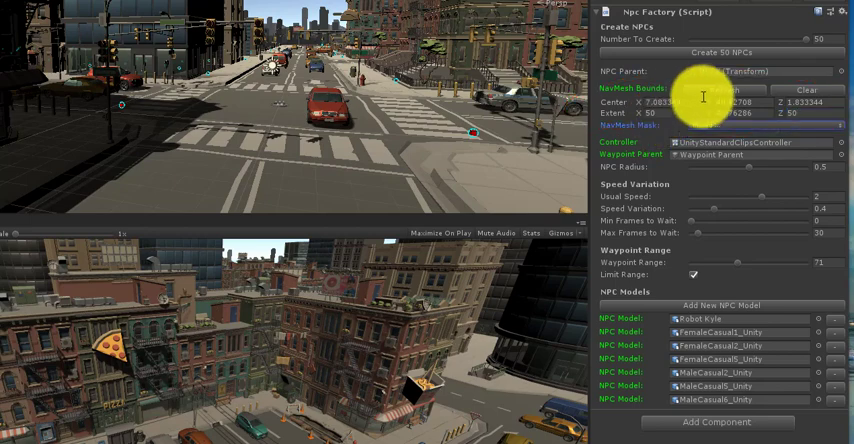
click(720, 52)
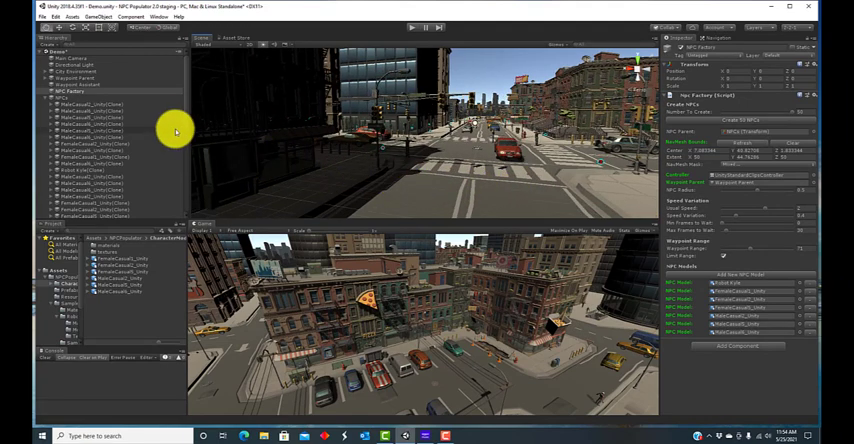
Step: Align Main Camera with the street view and run the scene in Play mode
click(72, 58)
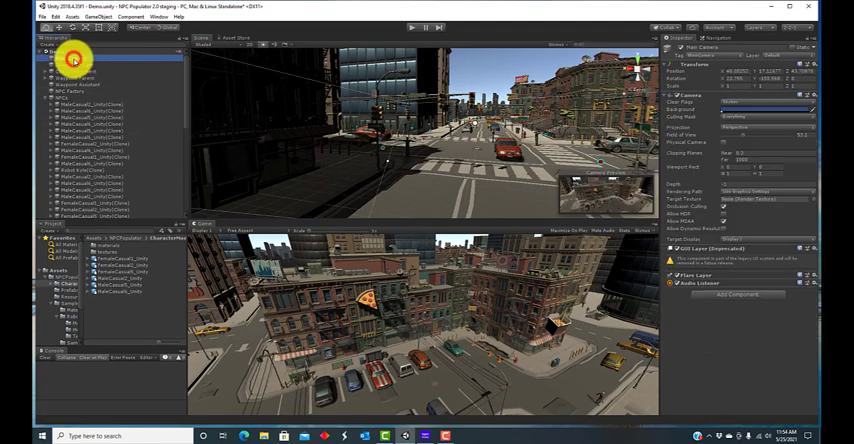
click(82, 18)
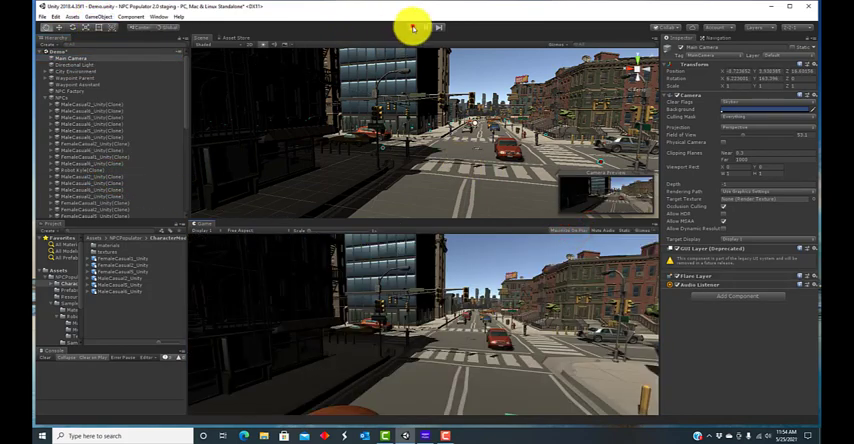
click(410, 28)
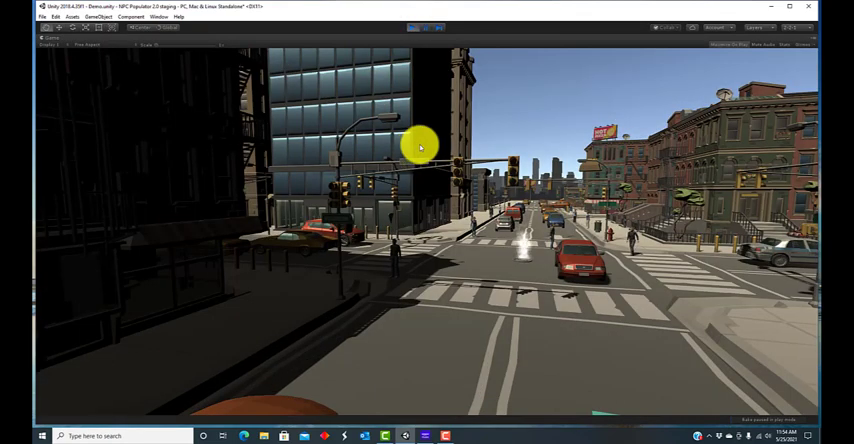
mouse_move(416, 372)
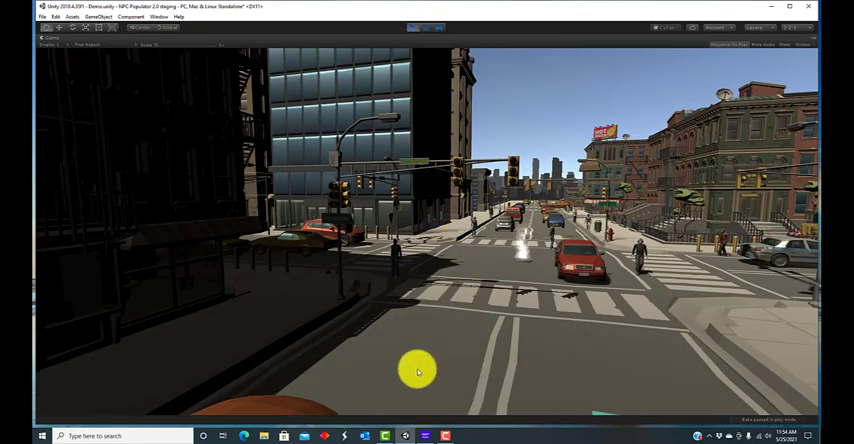